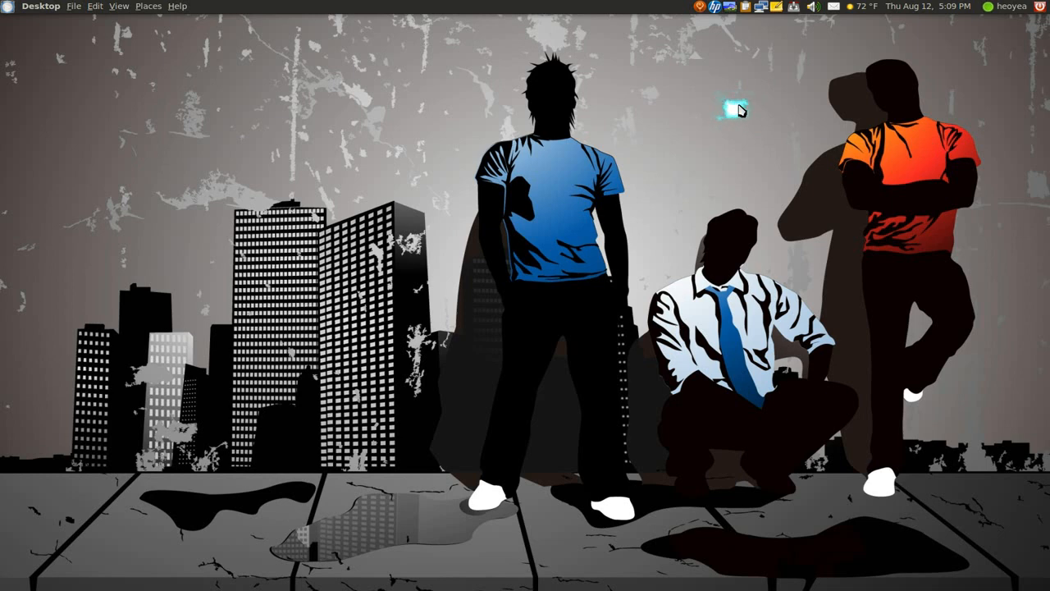
pyautogui.moveTo(738, 111)
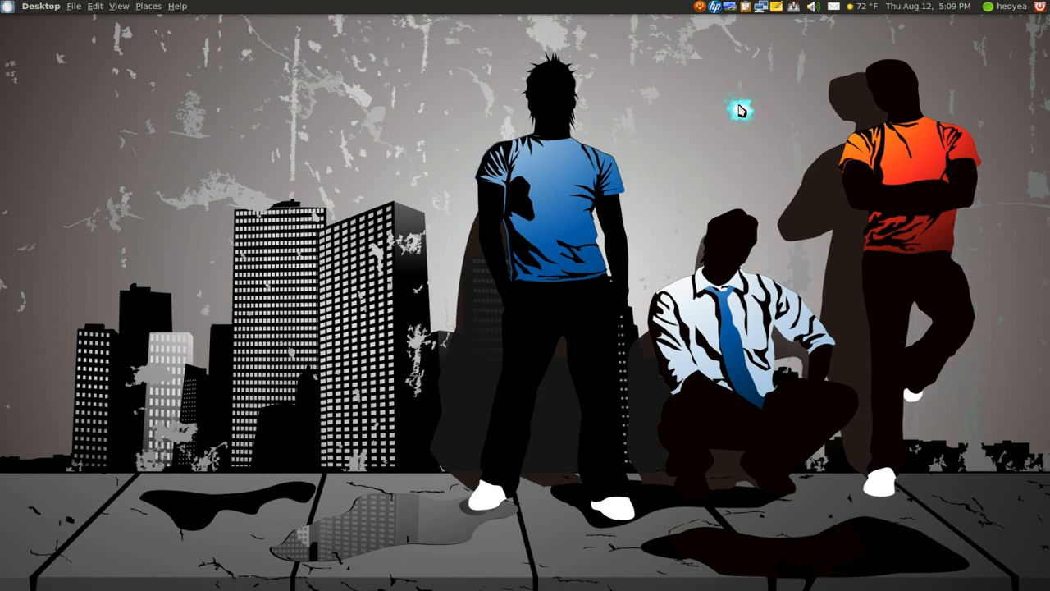
pyautogui.moveTo(740, 112)
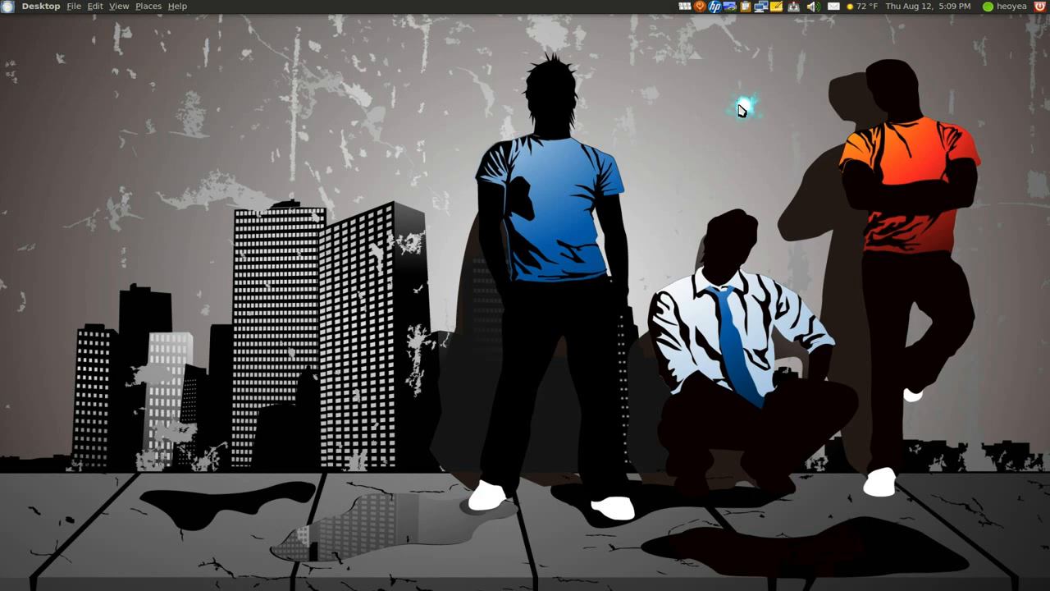
# - Launch Terminal through the Kupfer launcher by matching 't'
pyautogui.press('ctrl+t')
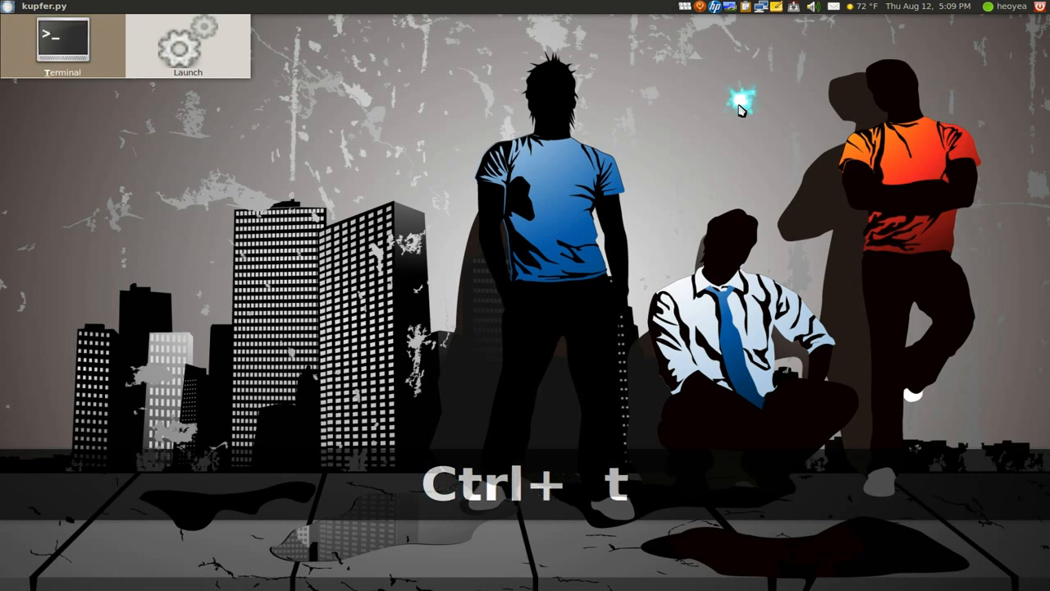
pyautogui.press('ctrl+t')
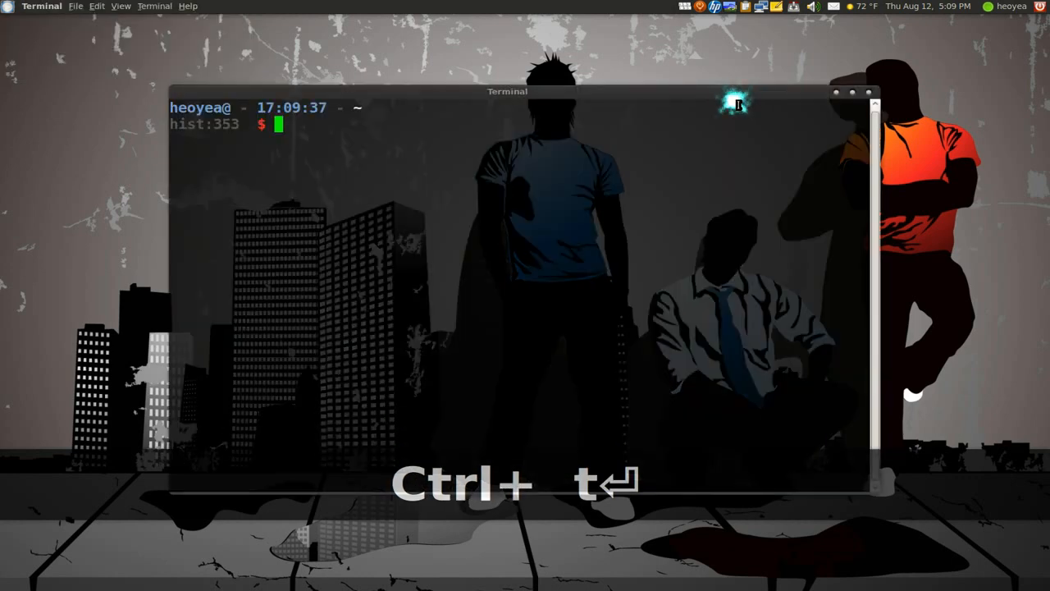
# - Run the 'ss screenkey' search listing screenkey as installed, 'Screencast your keys'
pyautogui.press('ctrl+t')
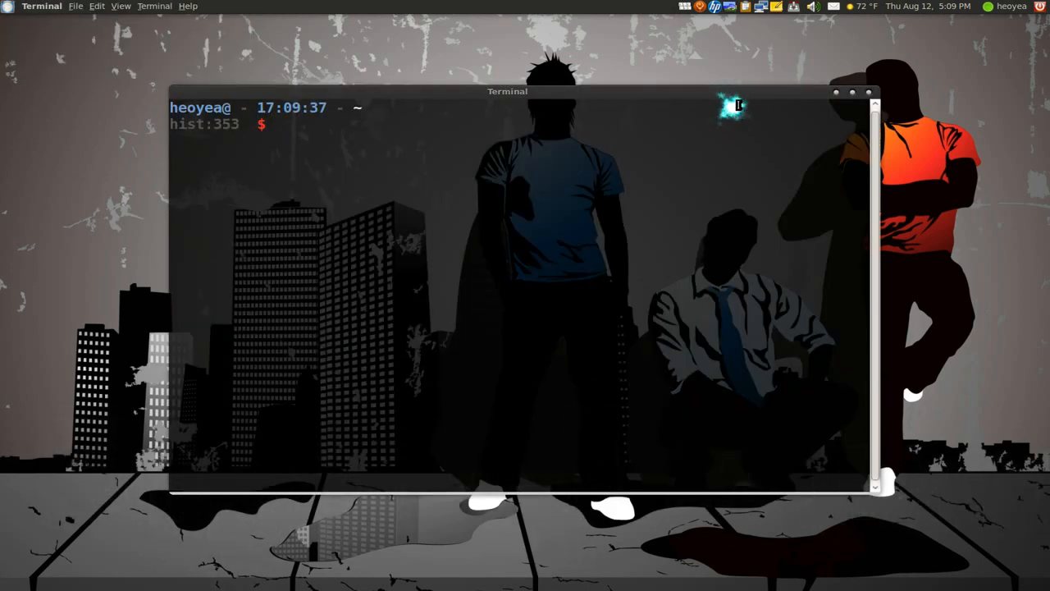
pyautogui.write('ss scree')
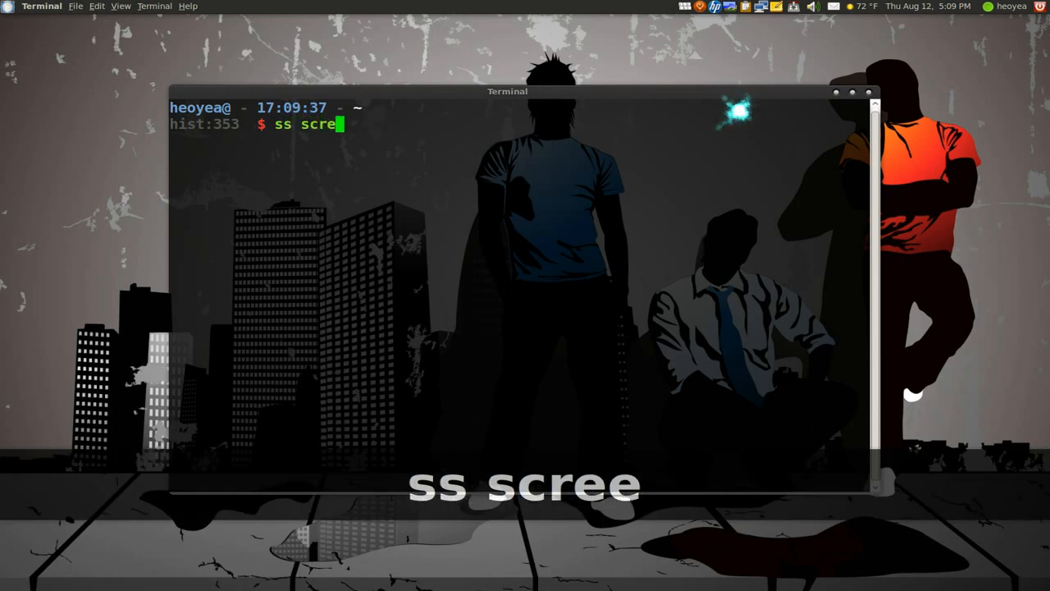
pyautogui.write('enkey')
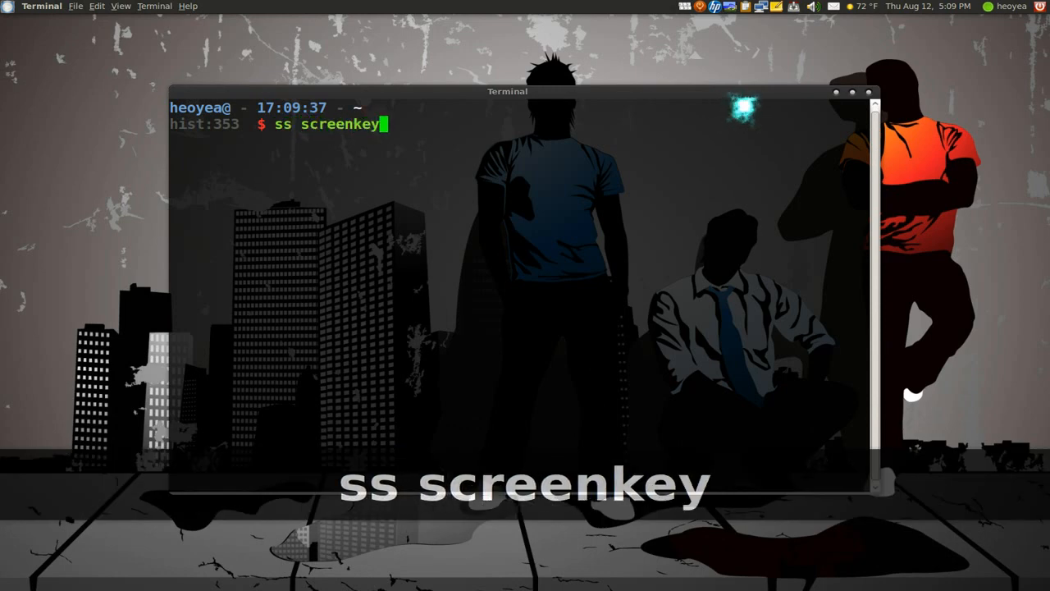
pyautogui.press('Return')
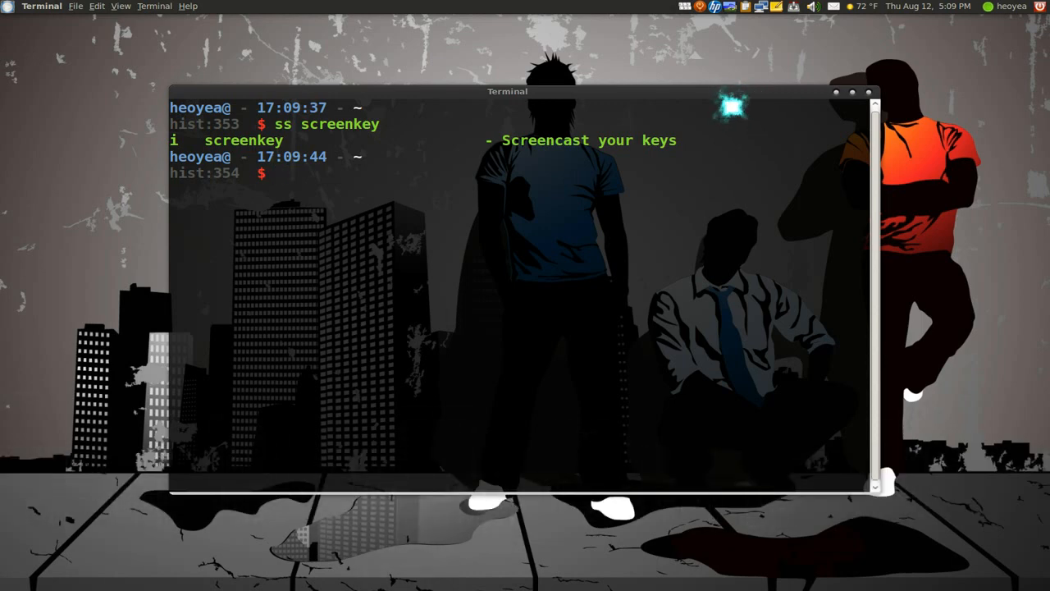
# - Run 'ver screenkey' to list its status, version 0.1.1, dependencies and homepage
pyautogui.write('ve')
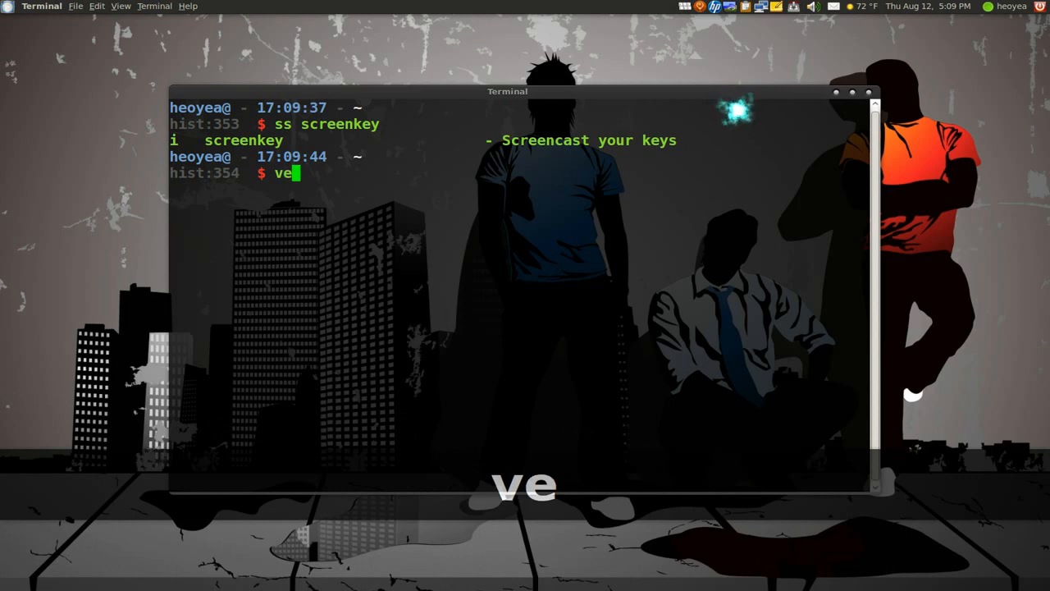
pyautogui.write('r screen')
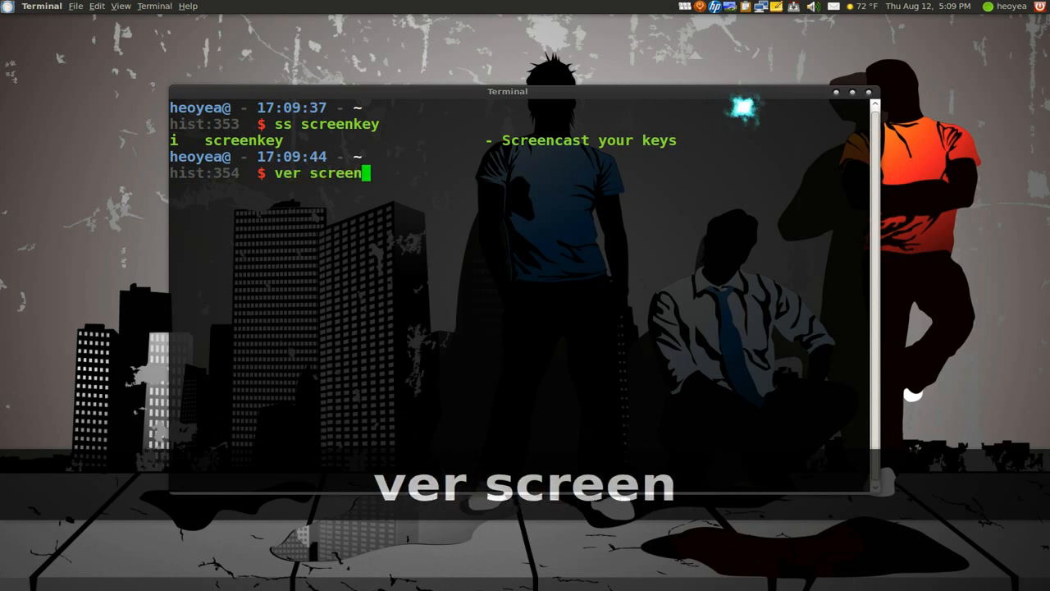
pyautogui.press('Return')
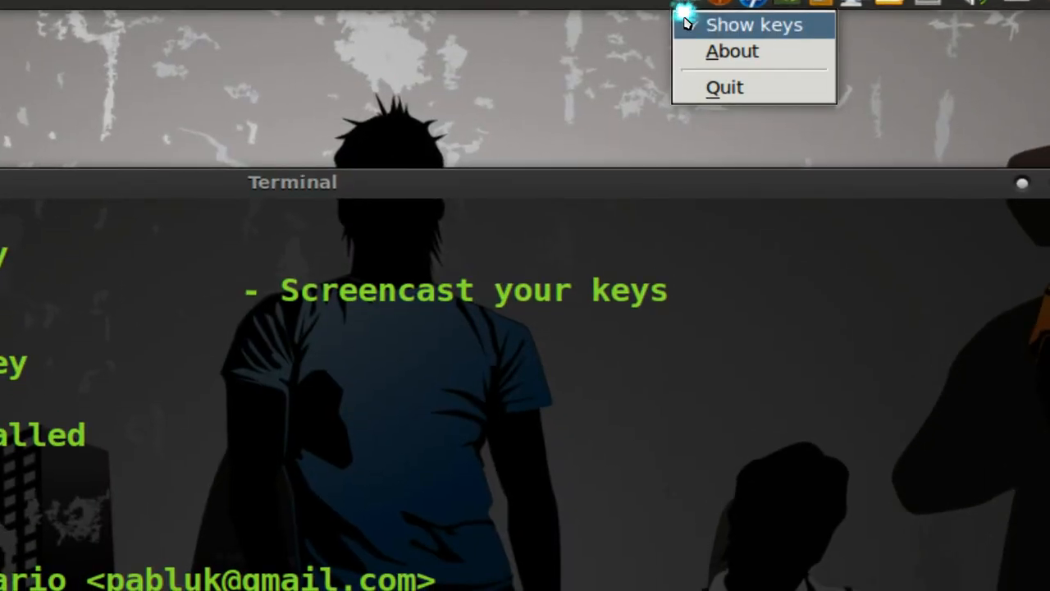
# - Enable Show keys from the Screenkey tray menu
pyautogui.click(753, 24)
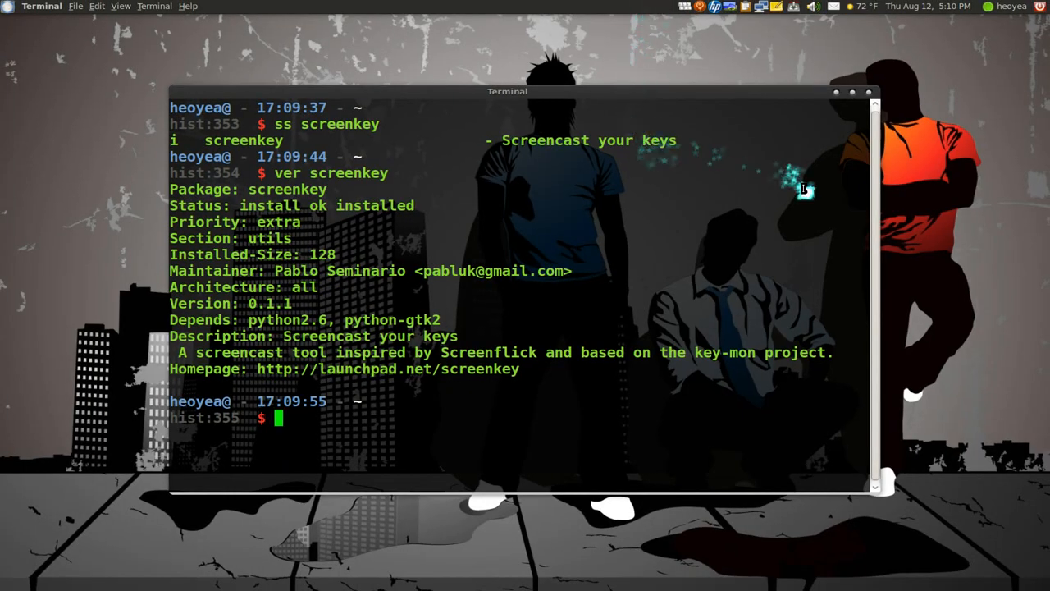
pyautogui.moveTo(960, 140)
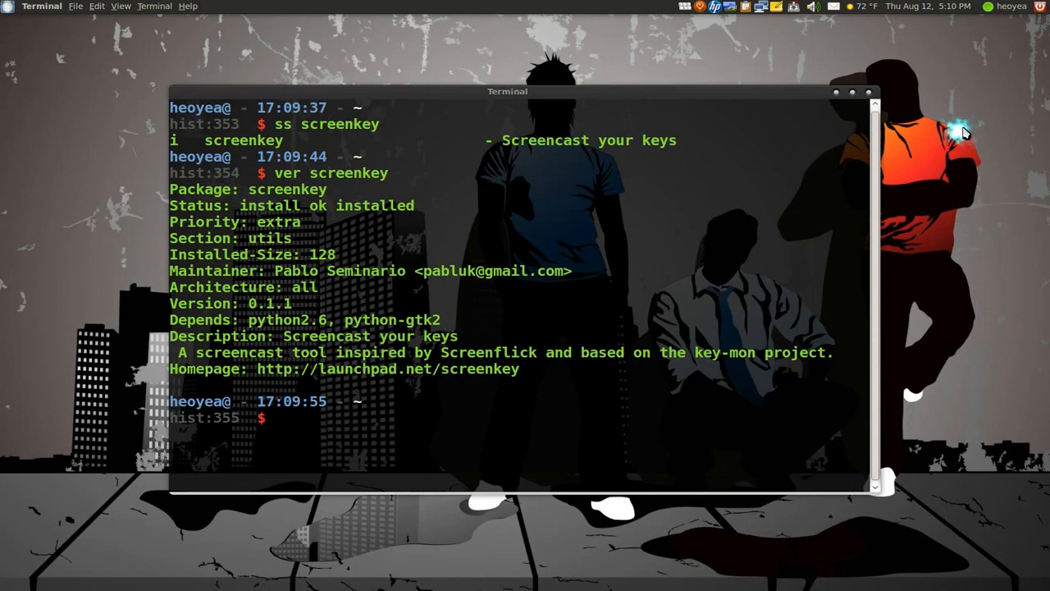
# - Type the gibberish 'asdfsdfsd' at the prompt to test the key overlay
pyautogui.write('asdfsd')
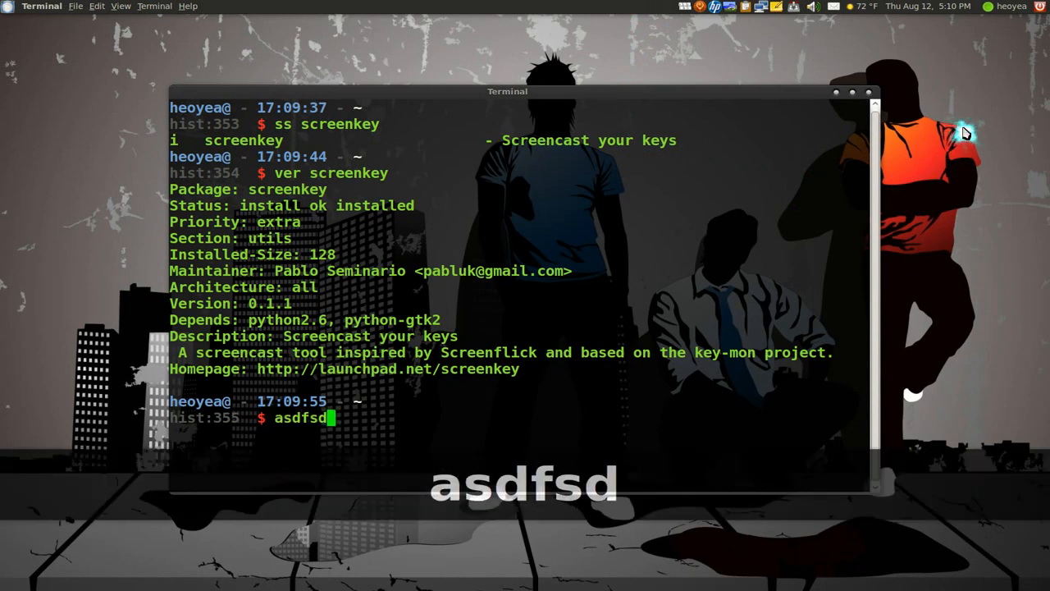
pyautogui.write('fsd')
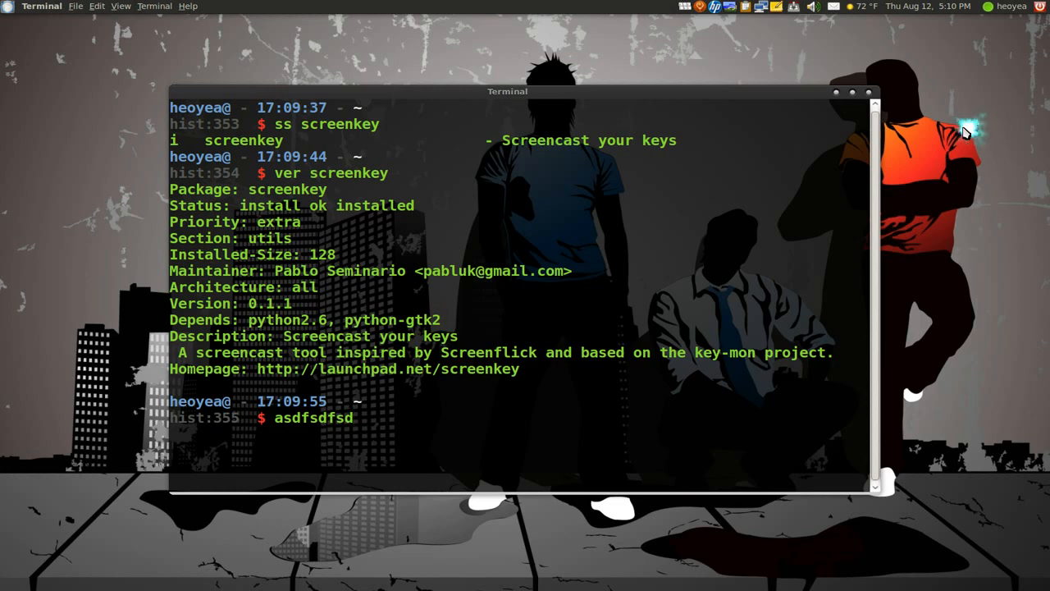
pyautogui.moveTo(965, 132)
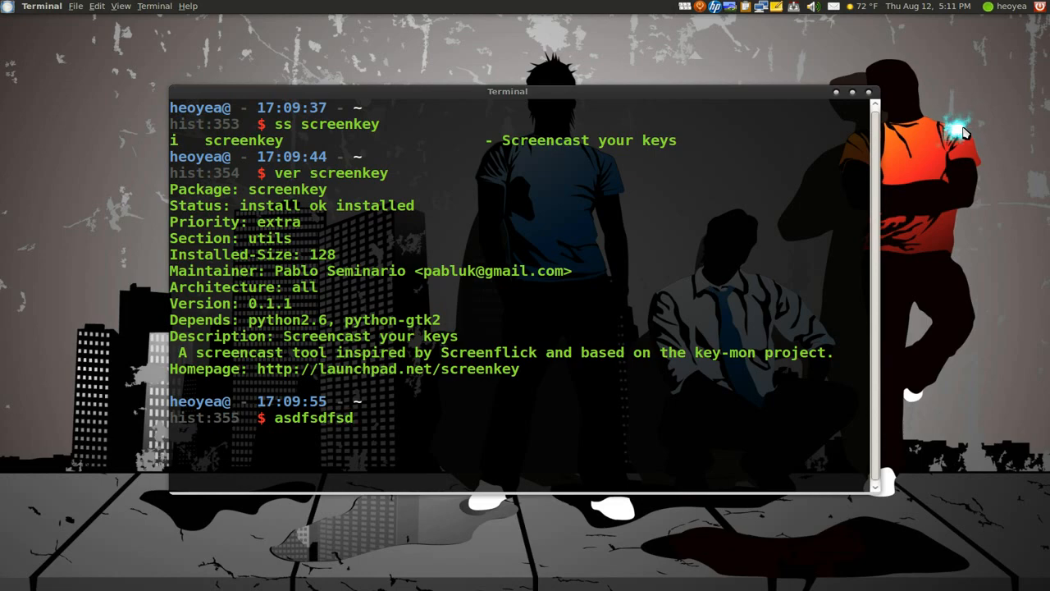
pyautogui.moveTo(965, 134)
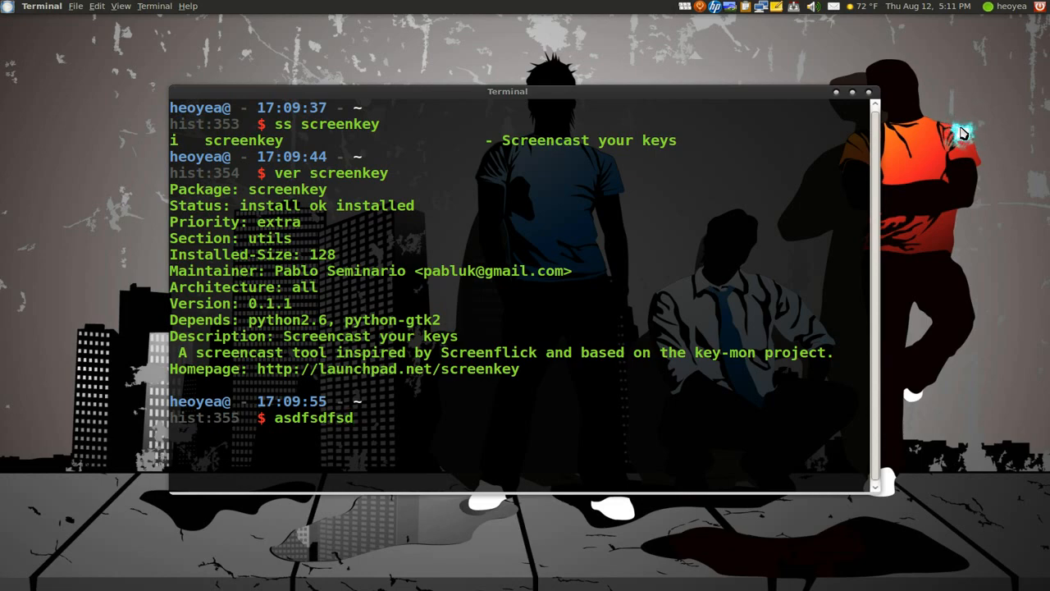